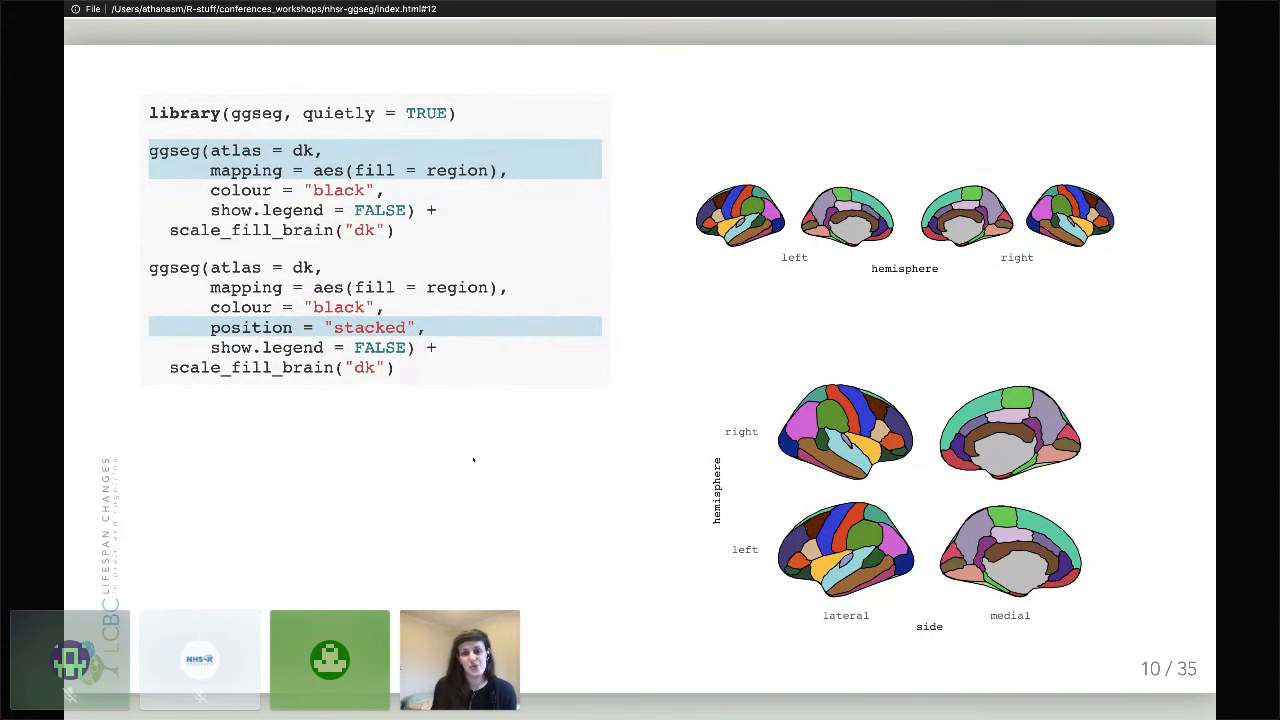
Advance the deck to the Using results data slide with p-value coloured regions
key("right")
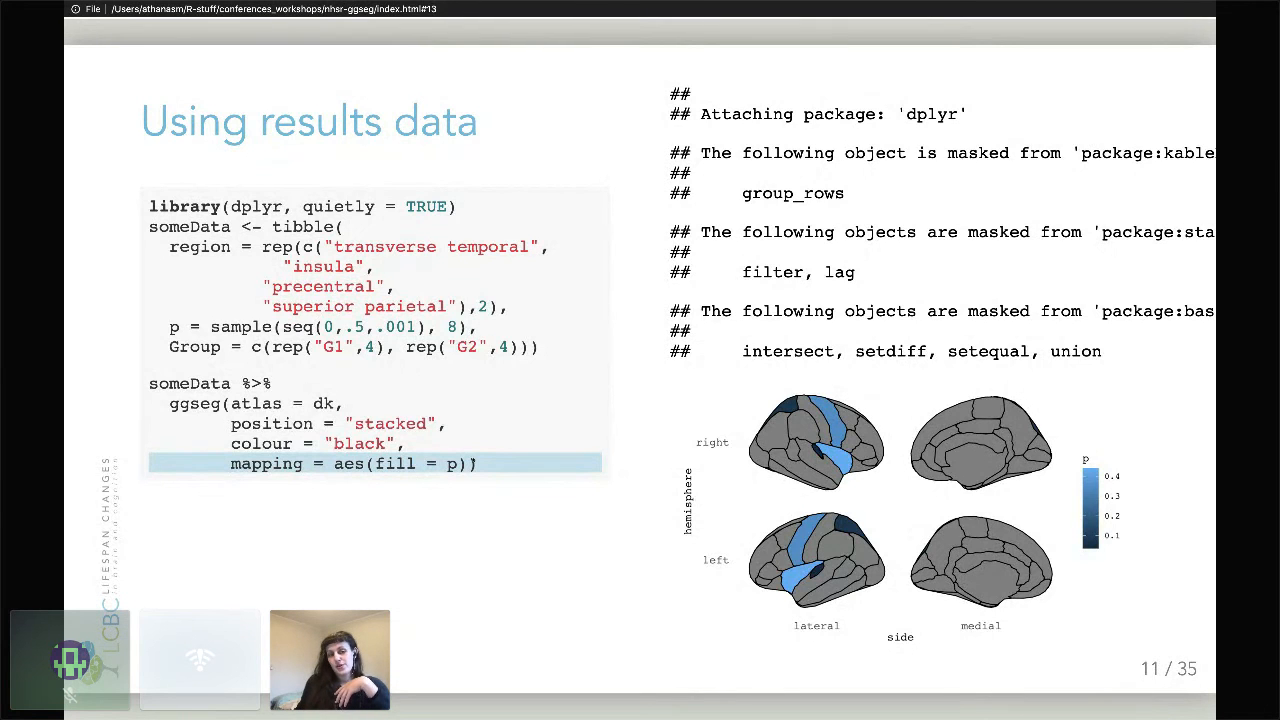
key("Right")
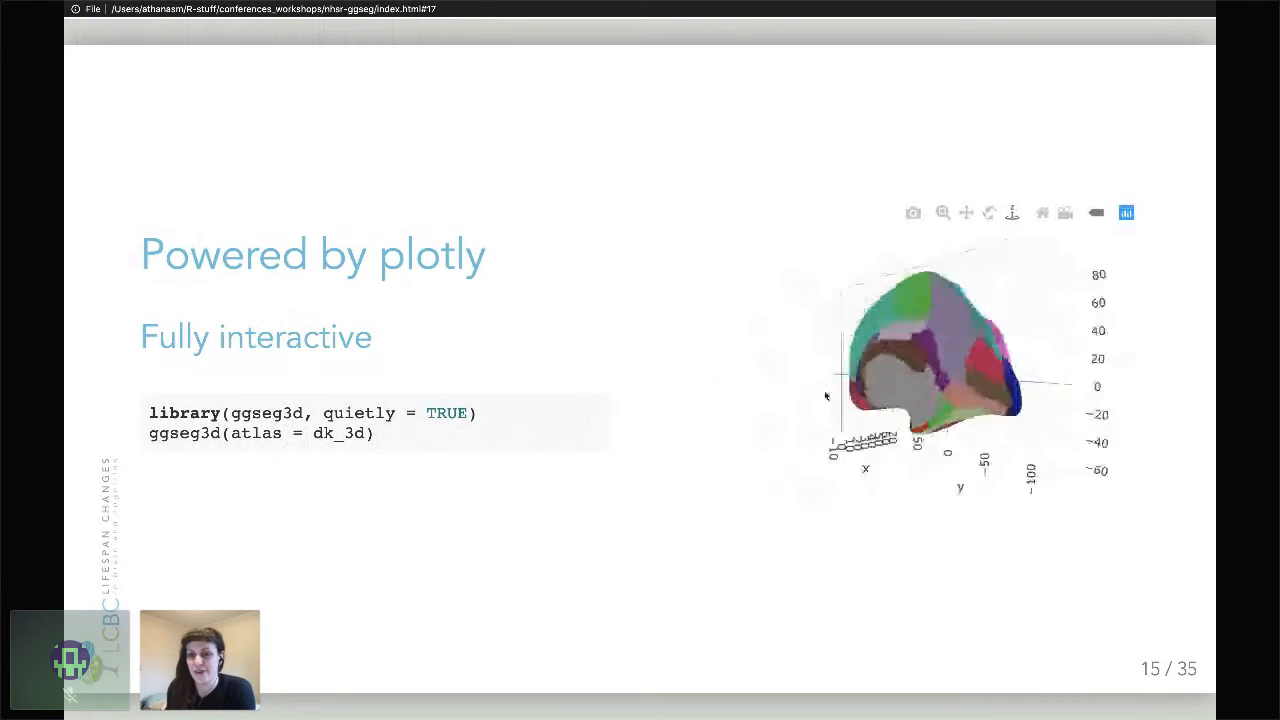
Orbit the plotly 3D brain from its lateral side round to the medial surface
left_click_drag(950, 380, 1003, 403)
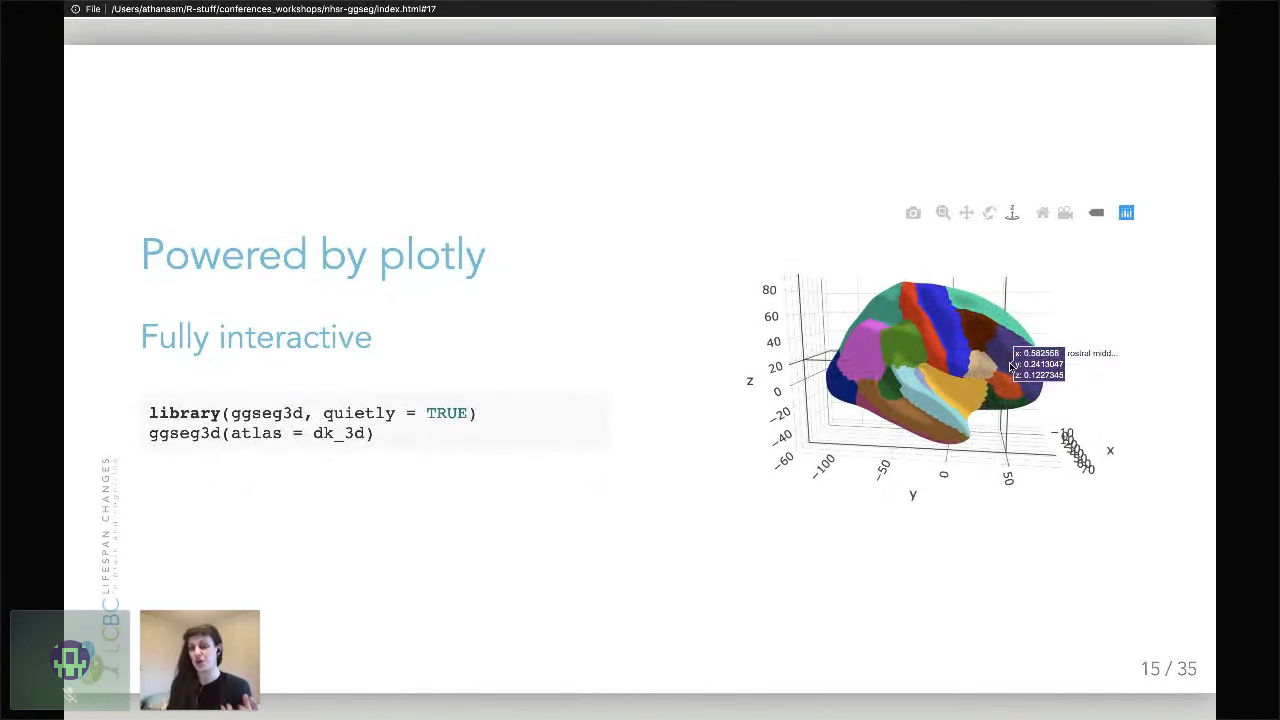
left_click_drag(1010, 365, 880, 395)
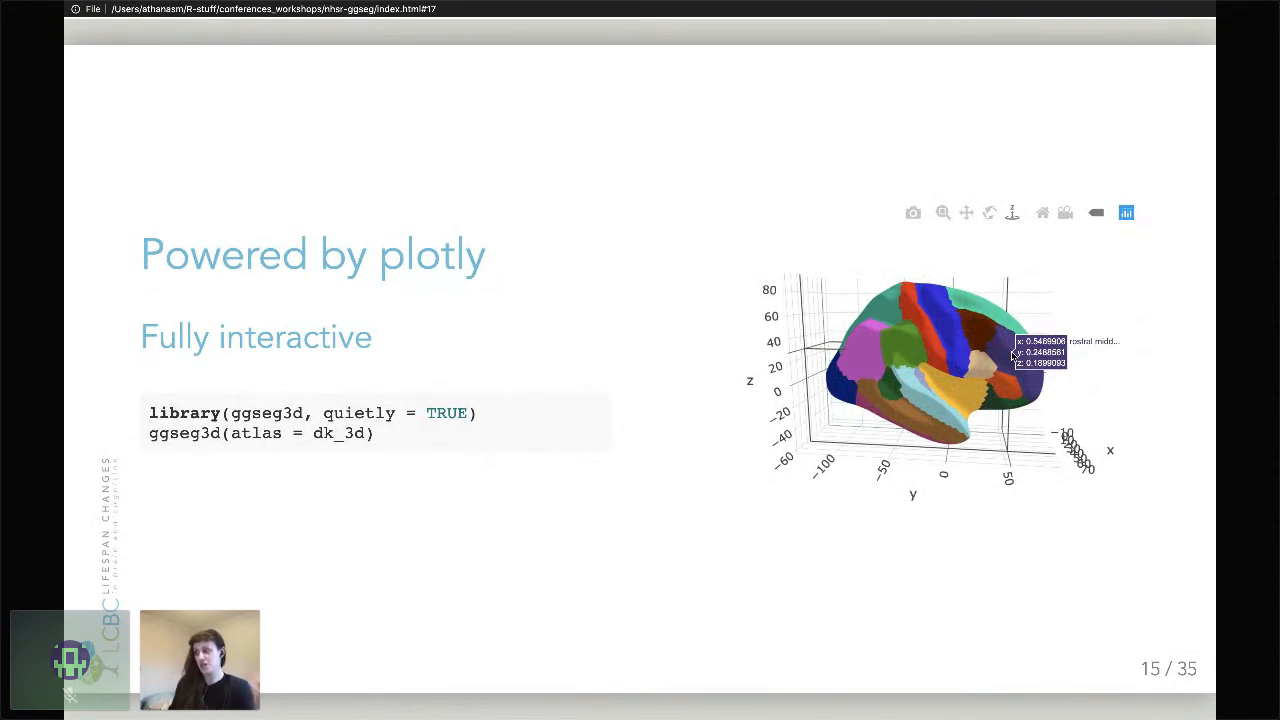
mouse_move(1010, 355)
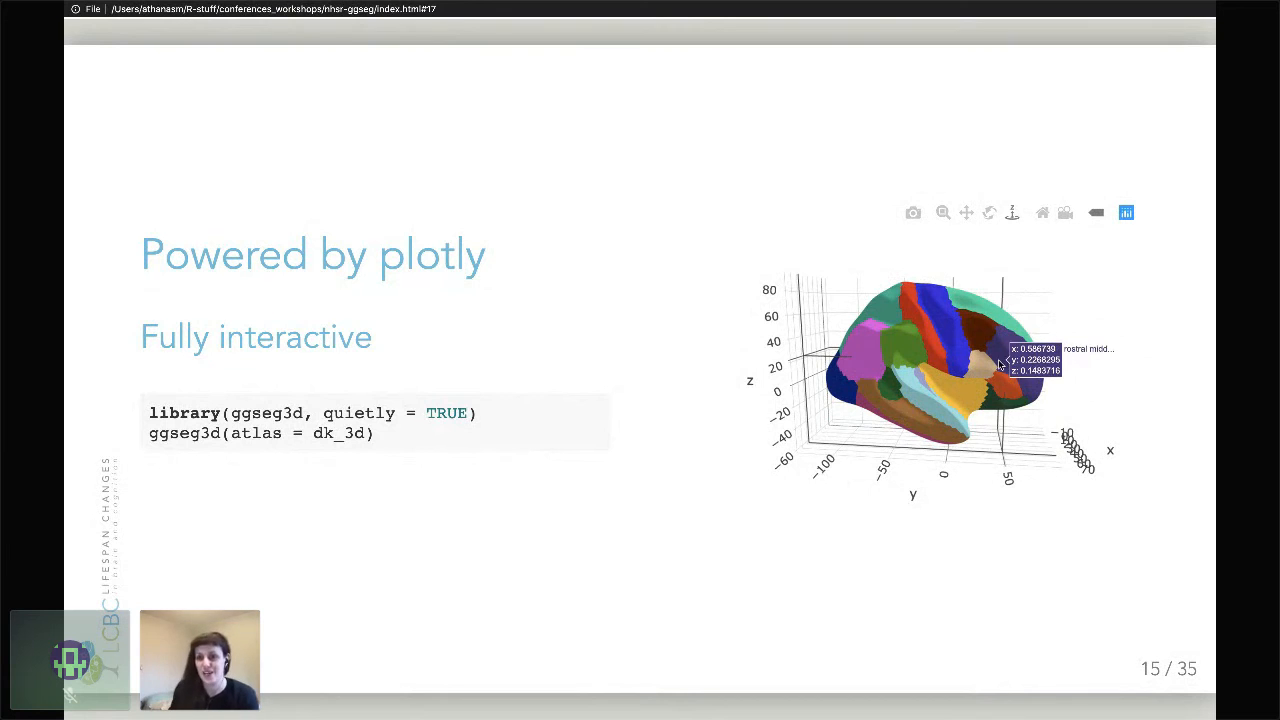
mouse_move(998, 362)
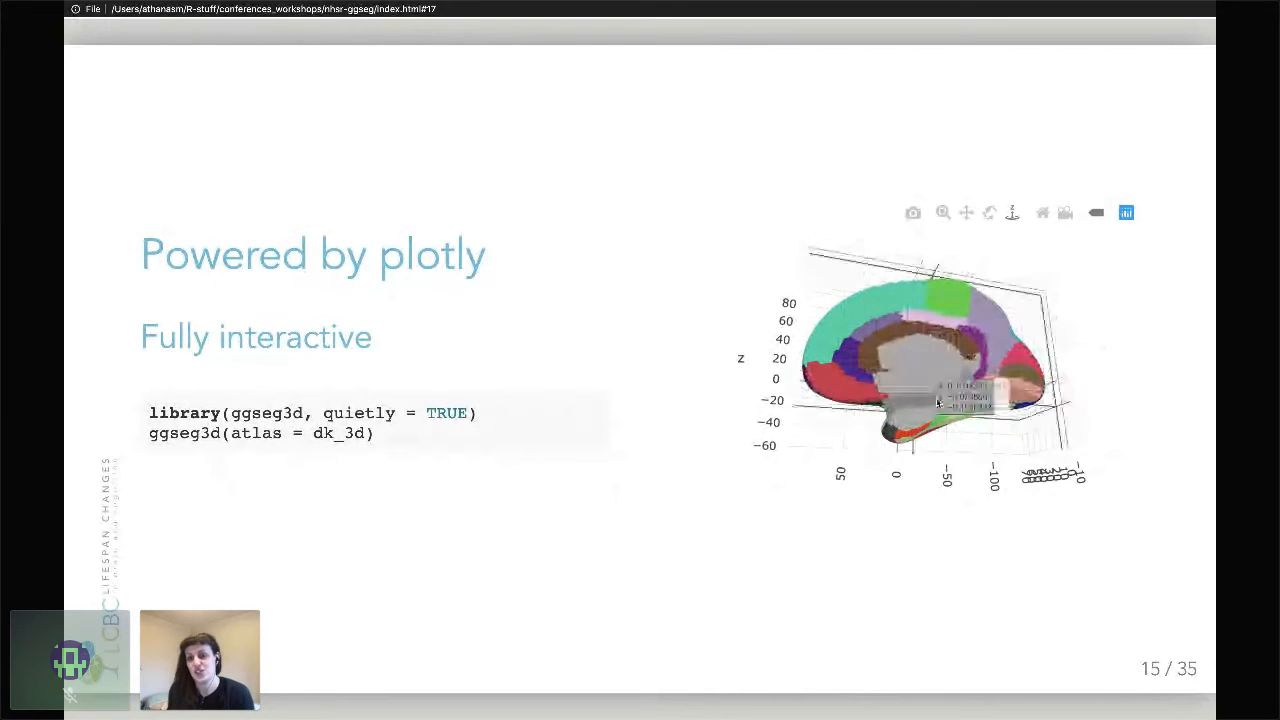
left_click_drag(935, 400, 1030, 410)
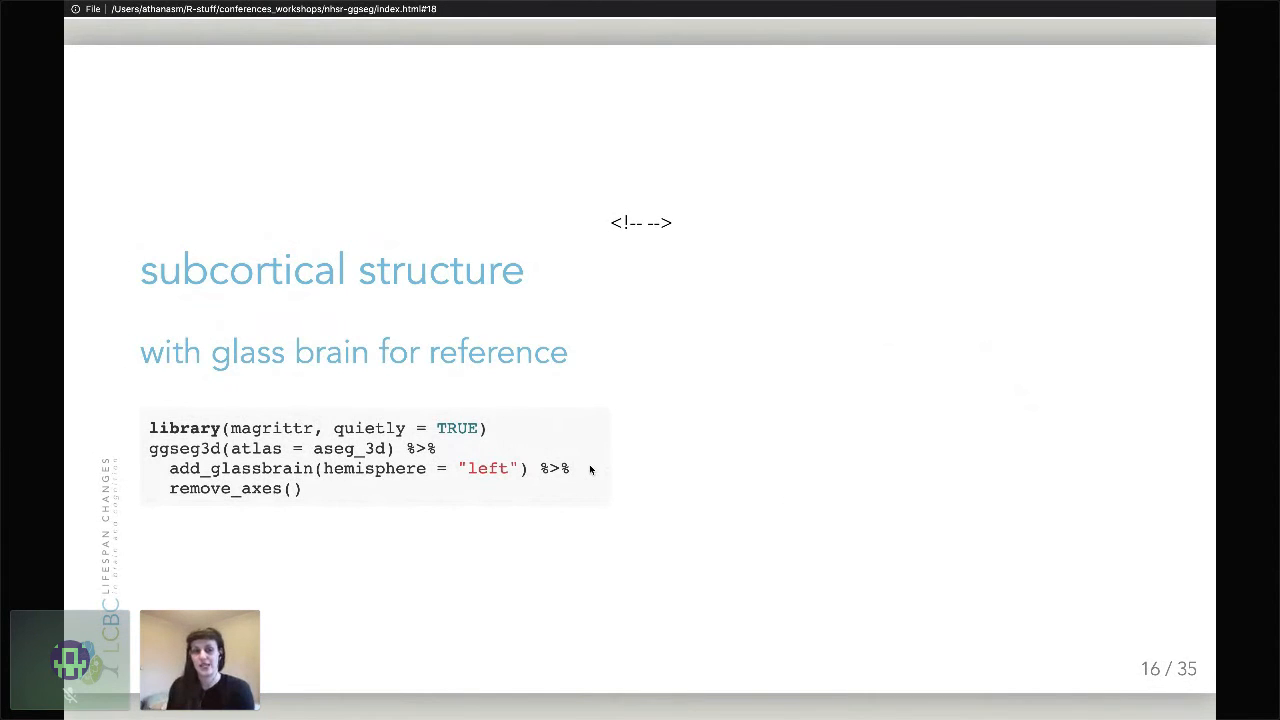
mouse_move(806, 334)
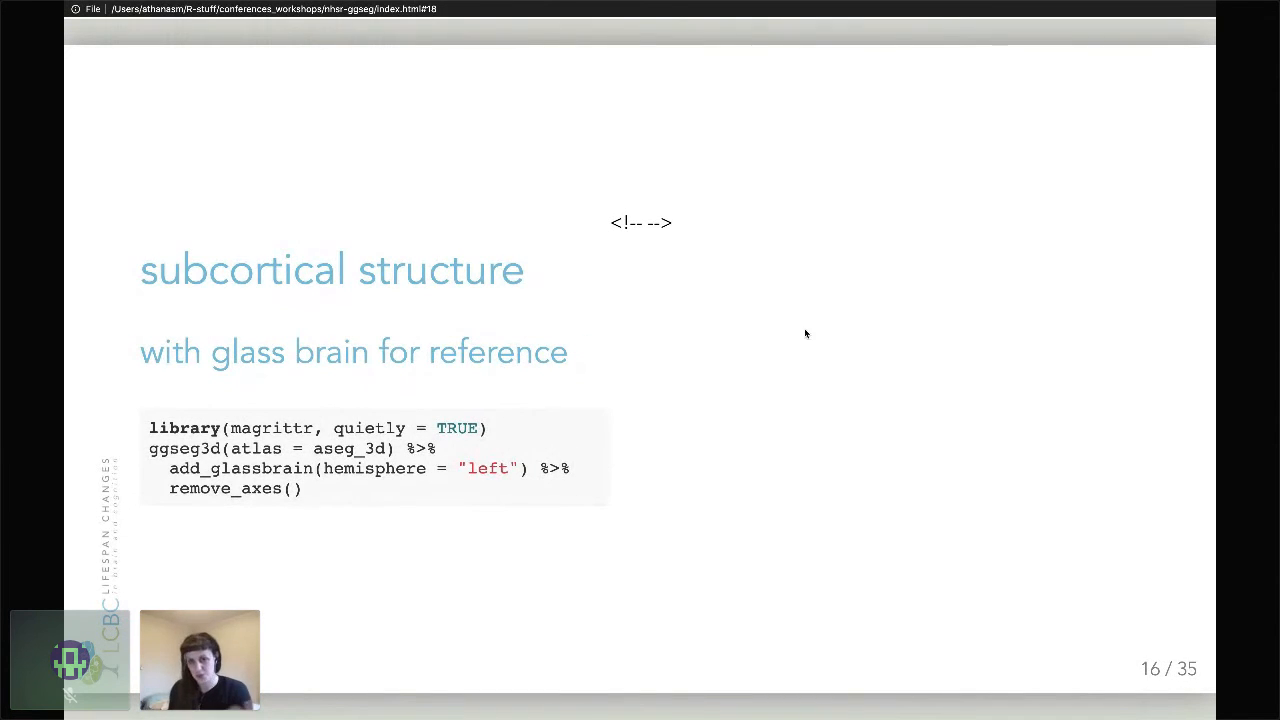
mouse_move(632, 481)
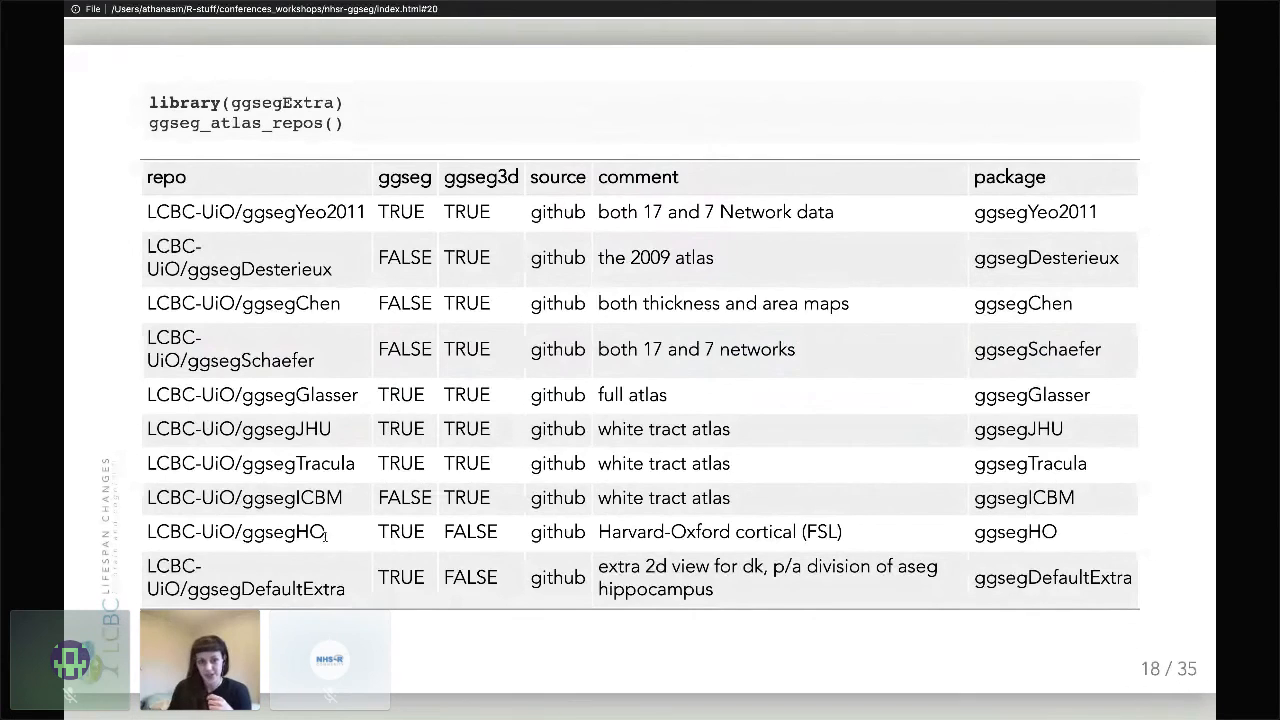
key("right")
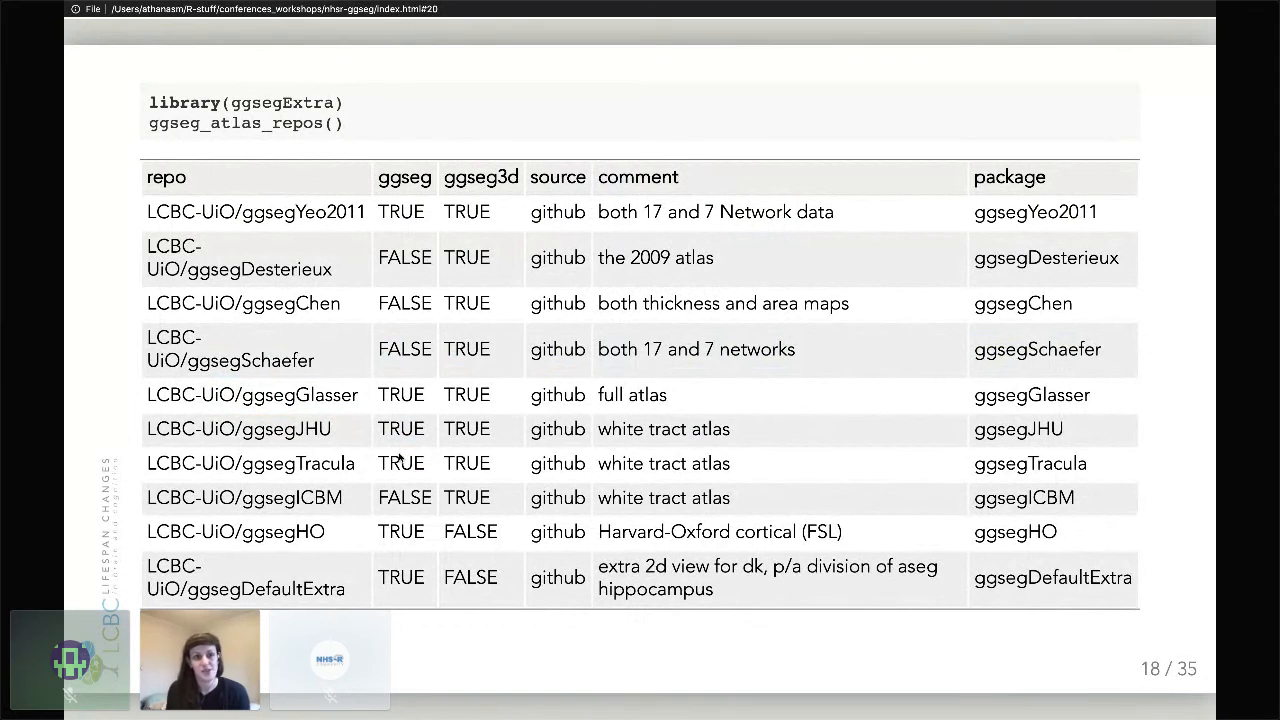
key("Right")
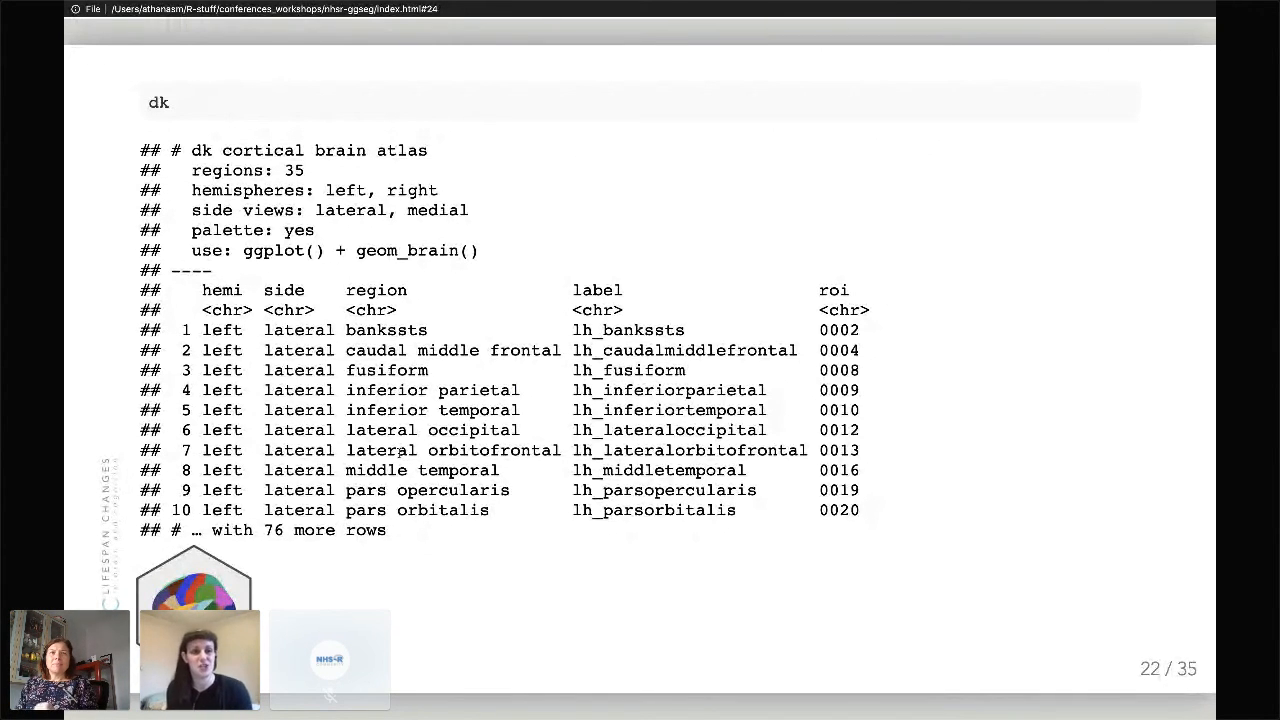
Advance to slide 23 showing plot(dk) with the coloured cortical atlas legend
key("right")
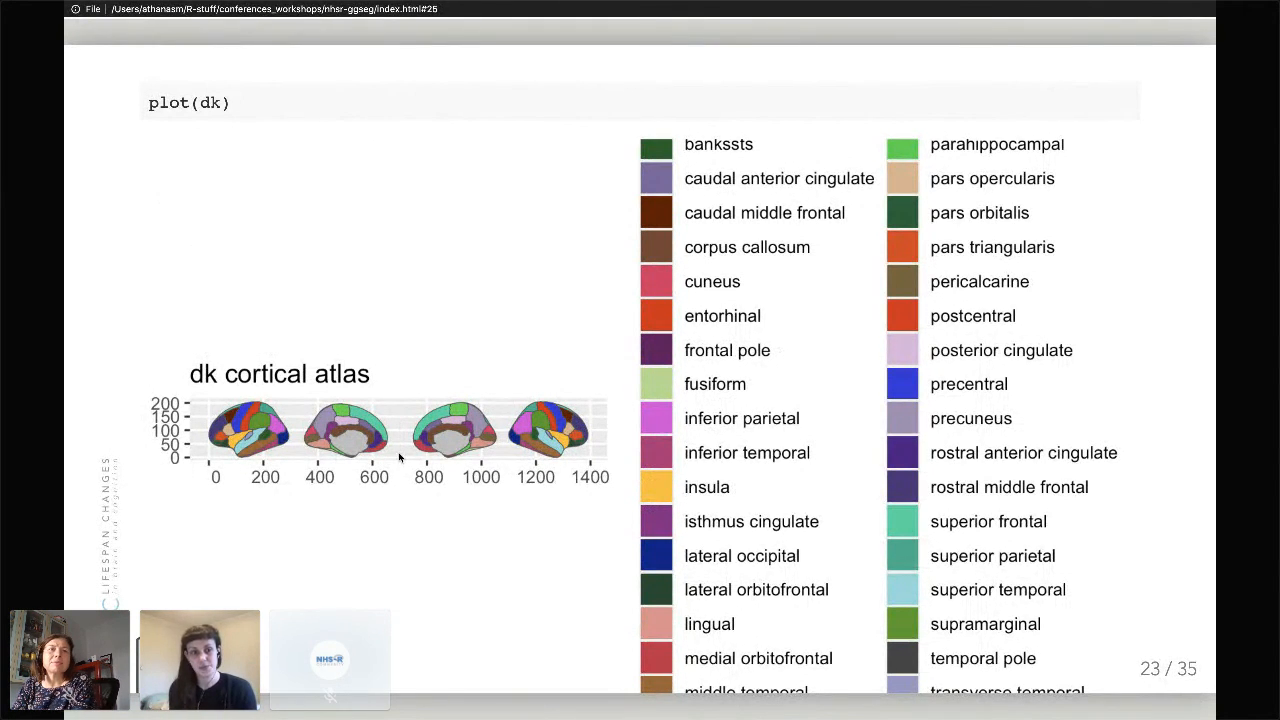
Advance to slide 27 showing geom_brain with position_brain(side ~ hemi)
key("Right")
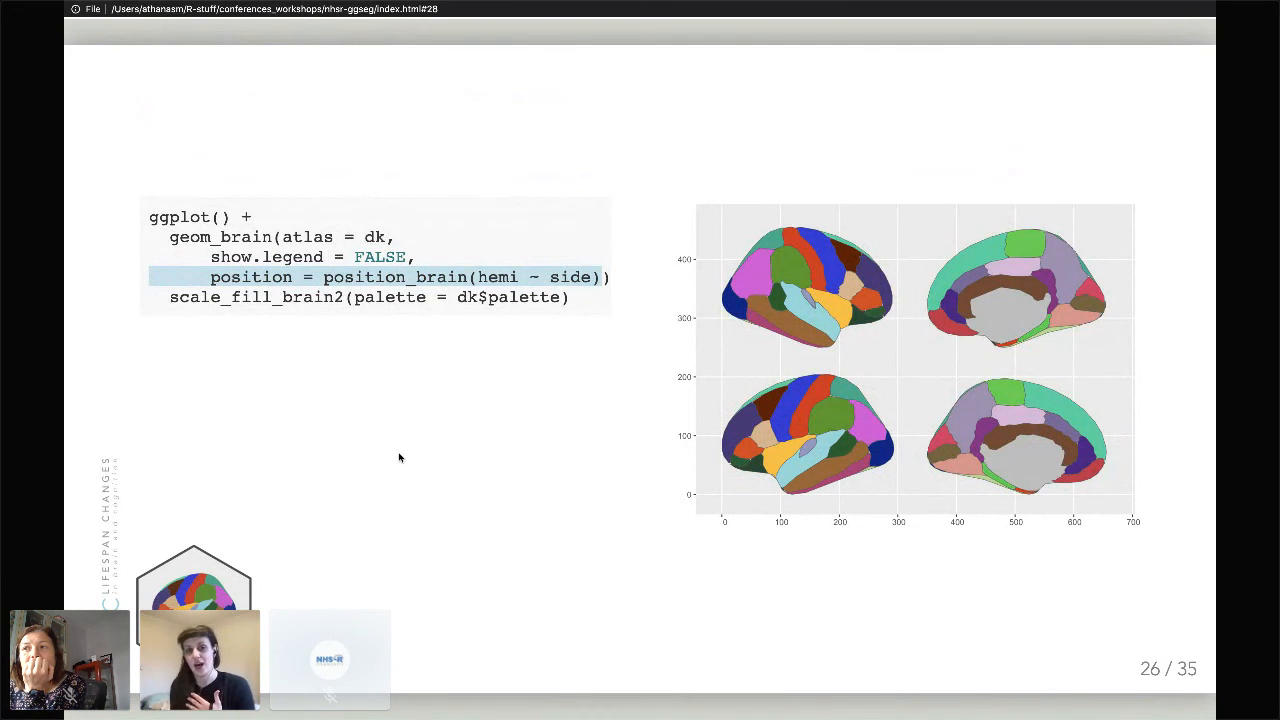
key("Right")
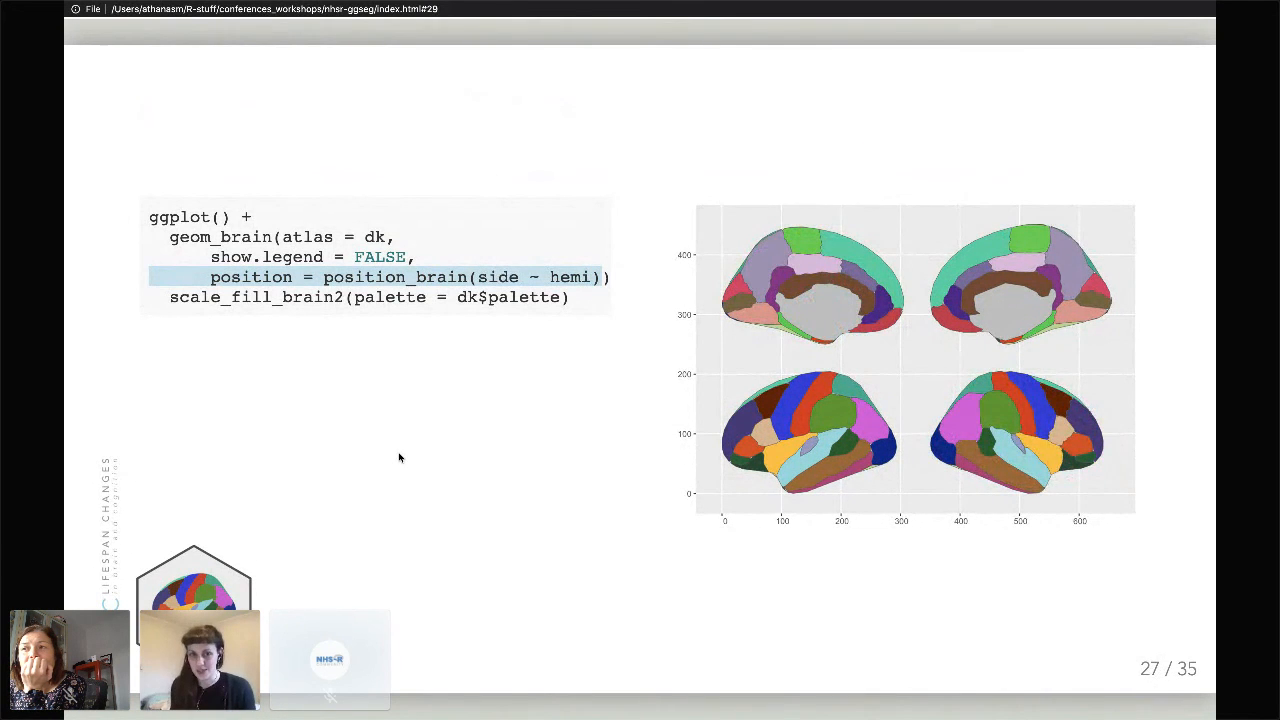